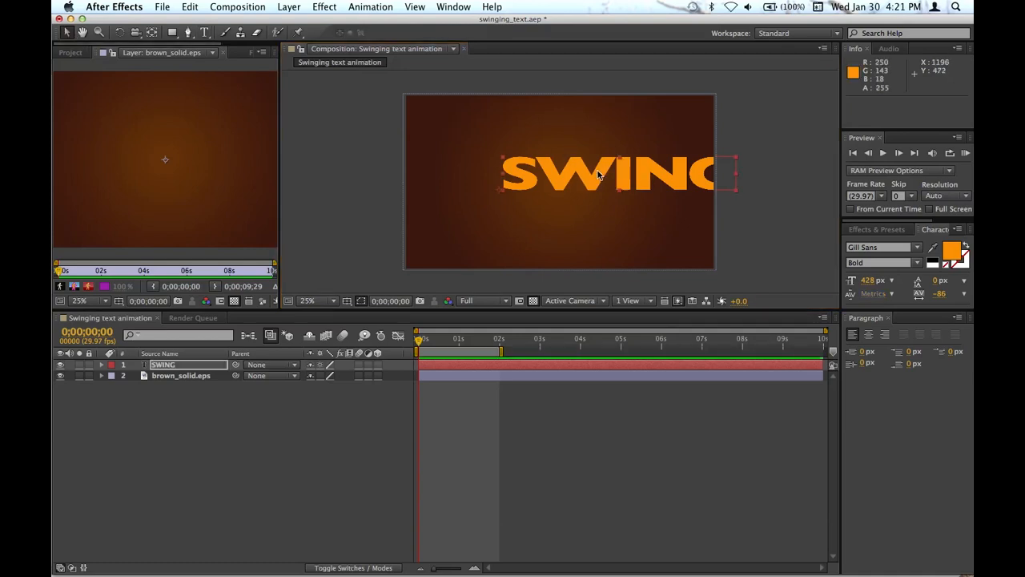
Centre the orange SWING text and duplicate its layer as SWING 2
drag(601, 173, 561, 147)
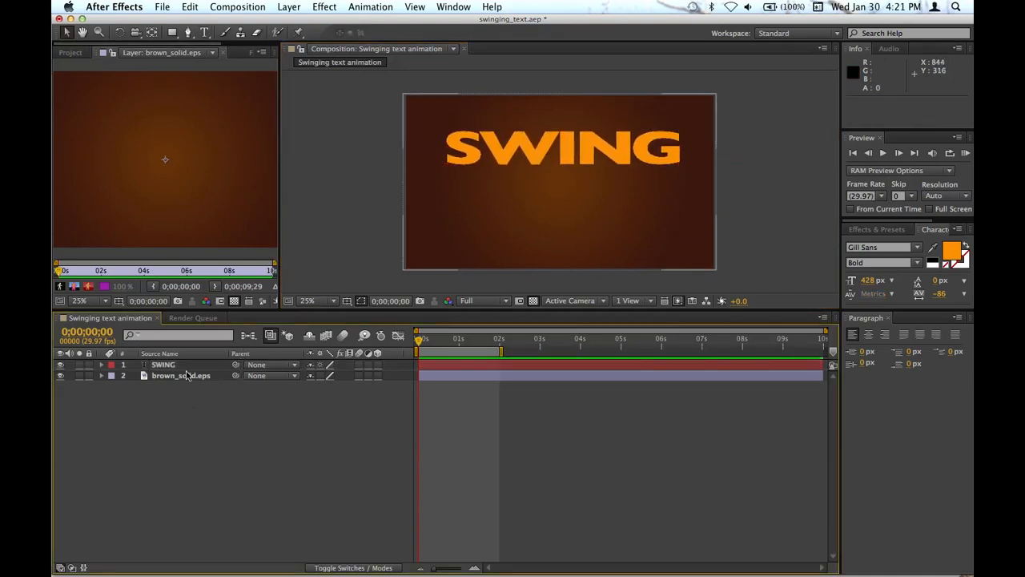
key(cmd+v)
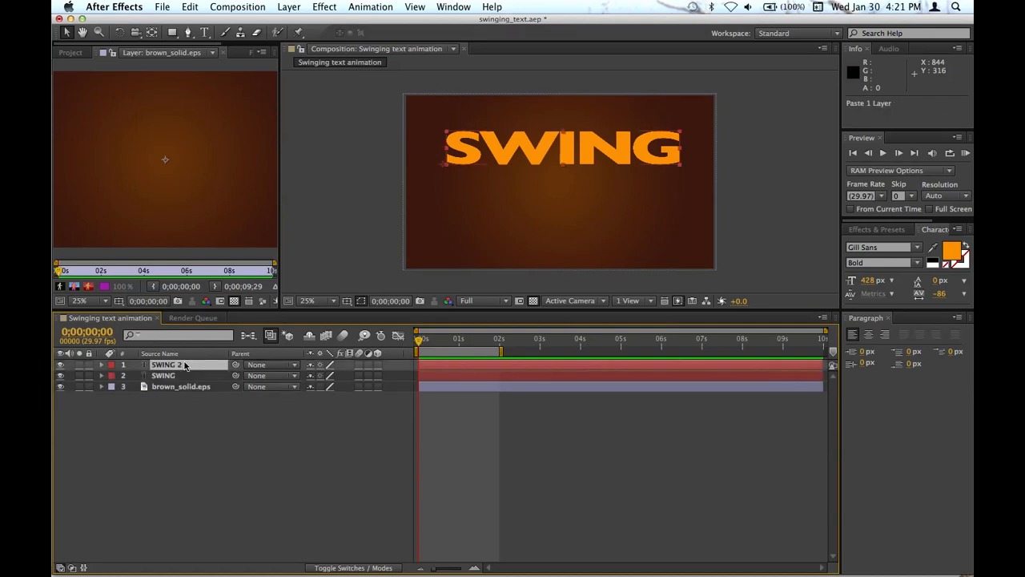
mouse_move(585, 157)
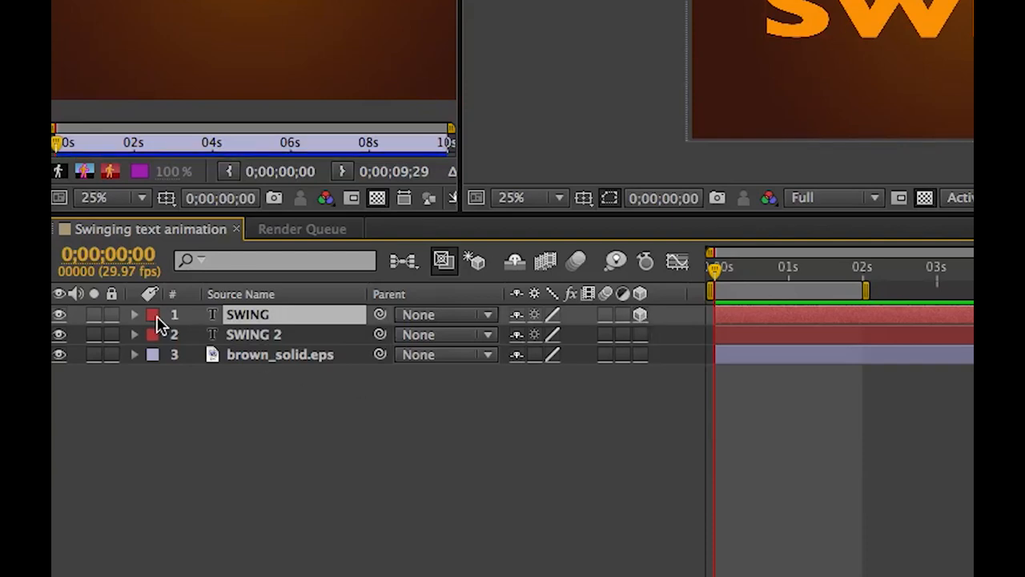
Raise the top SWING layer to Y position 261 and briefly toggle SWING 2's visibility
click(135, 314)
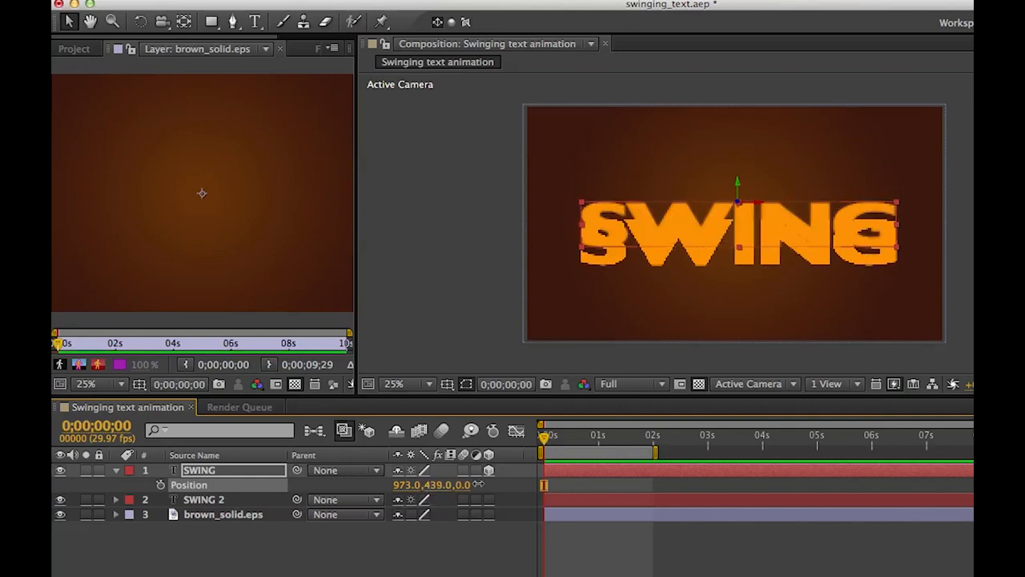
text(261.0)
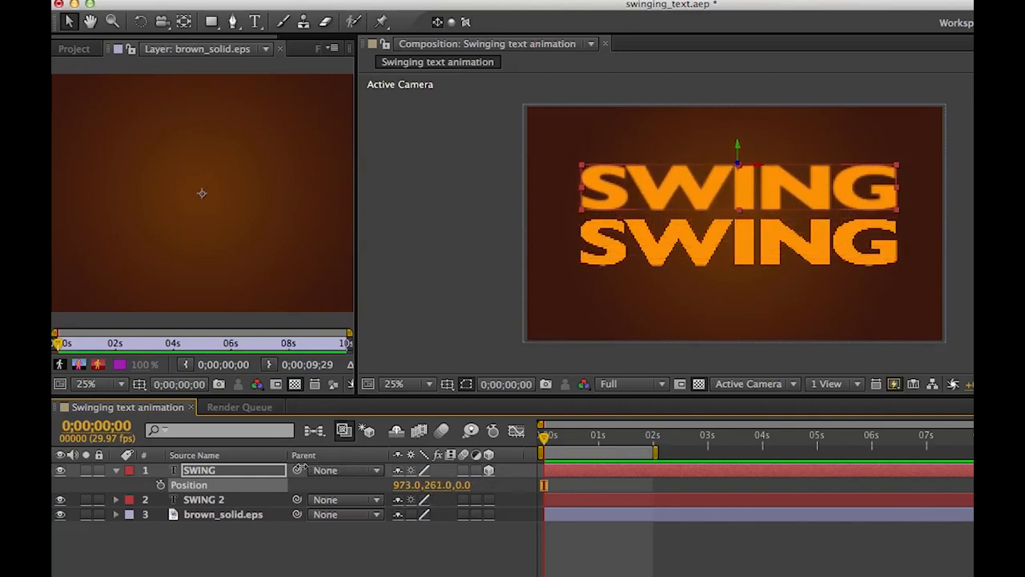
click(203, 500)
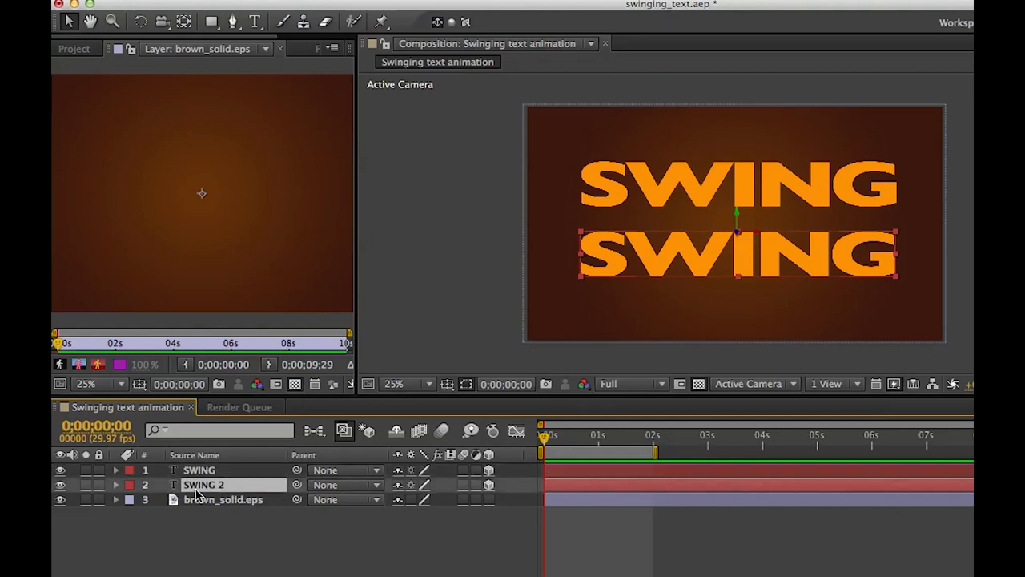
click(61, 471)
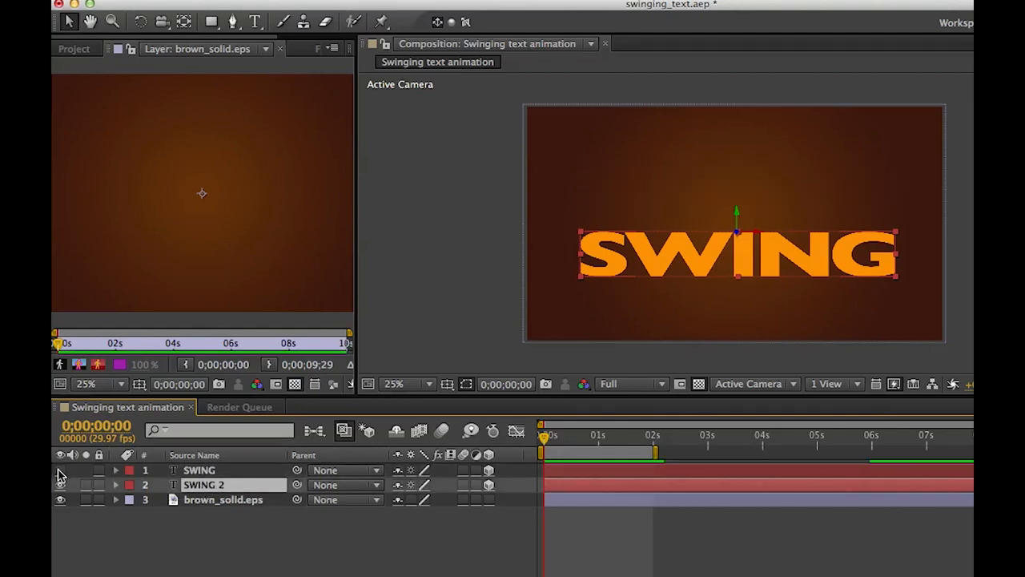
click(59, 471)
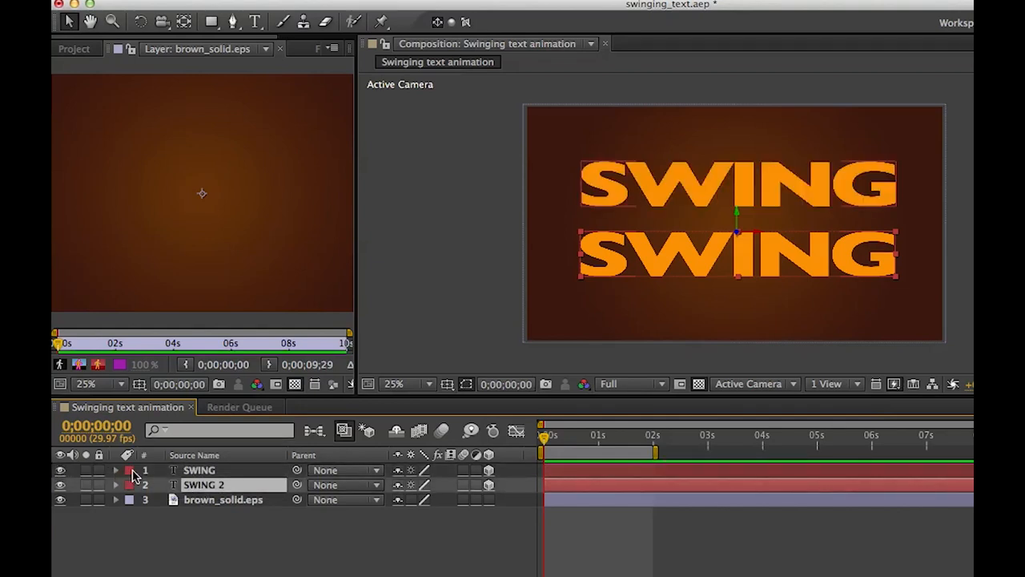
Keyframe the top SWING line's X Rotation from 96° at the start back to 0° near frame 27
click(115, 470)
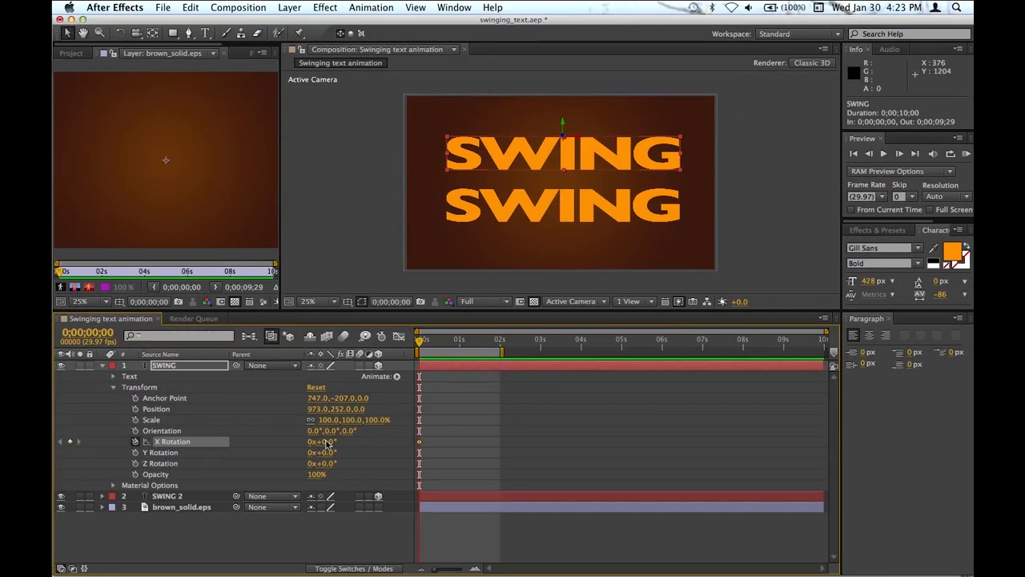
drag(321, 441, 376, 442)
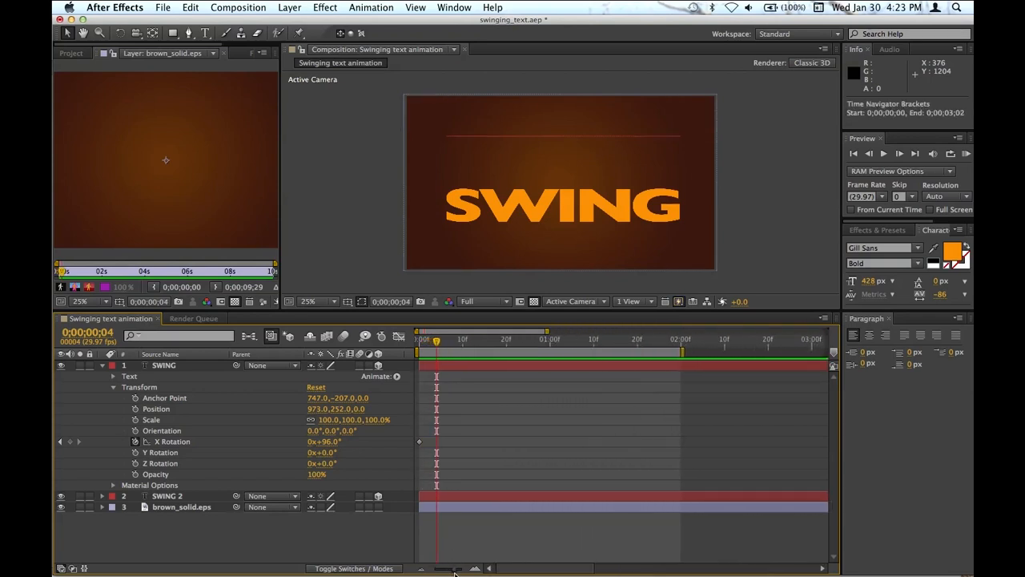
click(461, 340)
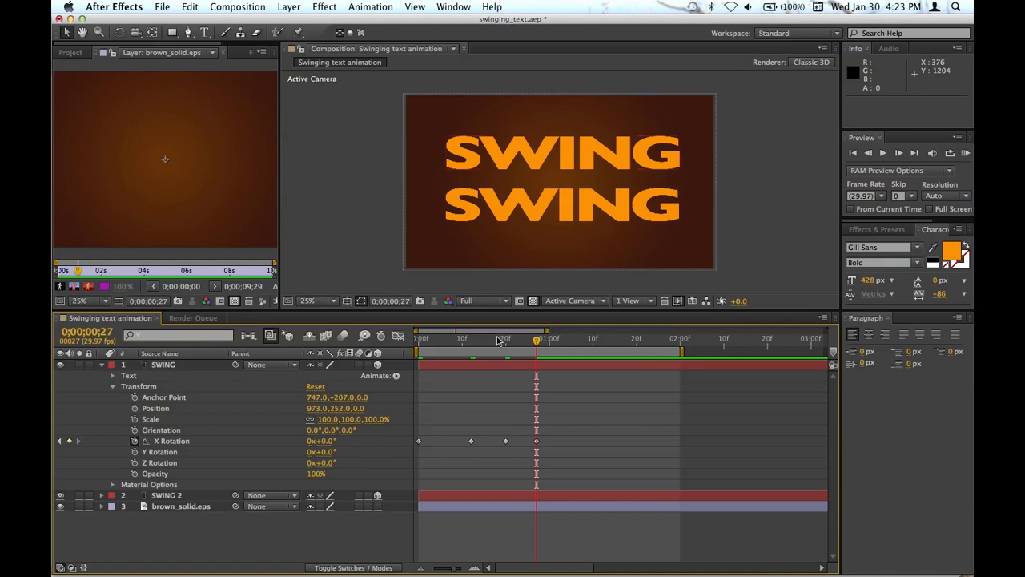
click(416, 338)
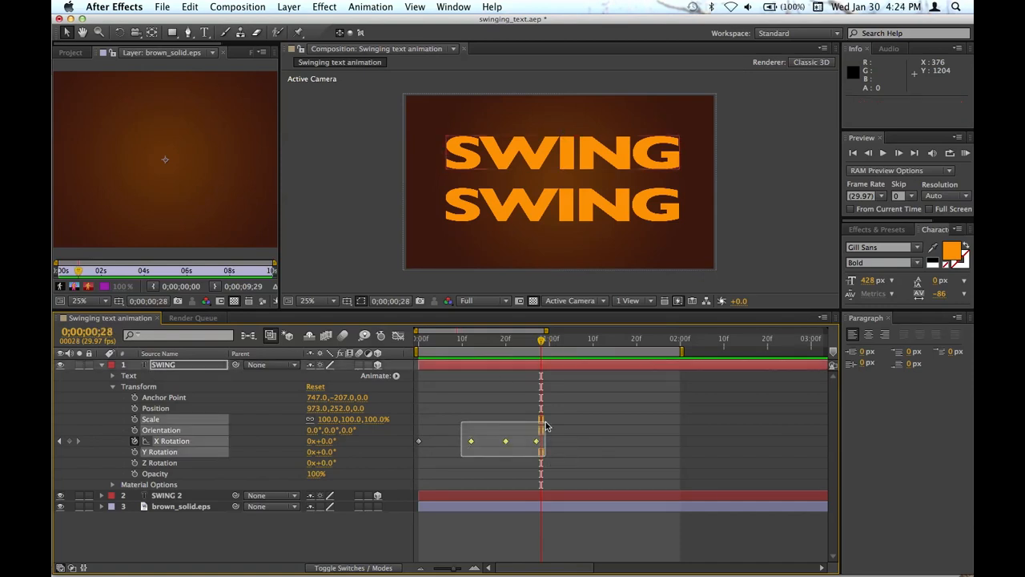
Apply Easy Ease In to the top line's 96°, -60° and 0° X Rotation keyframes
drag(537, 441, 484, 441)
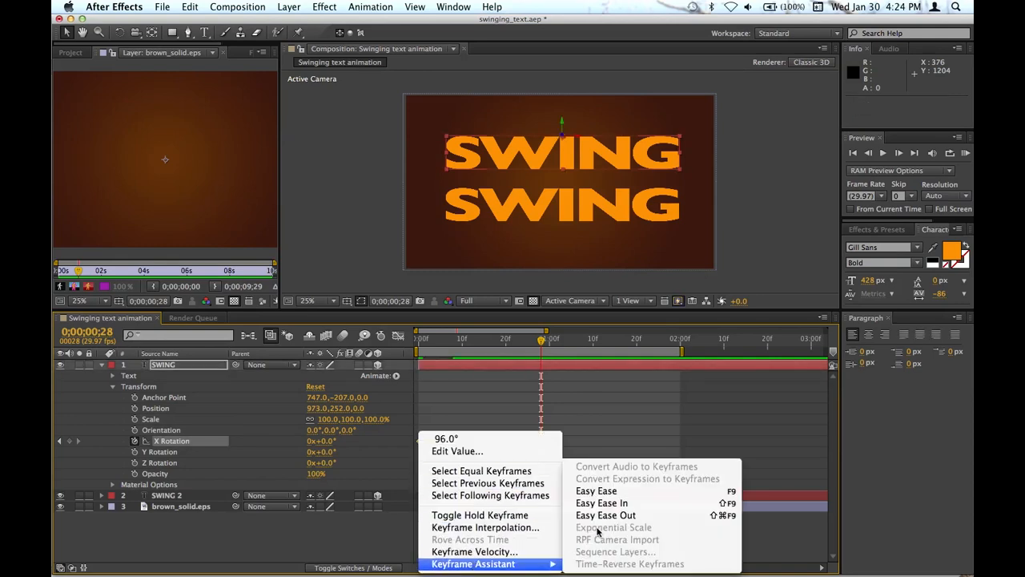
click(600, 503)
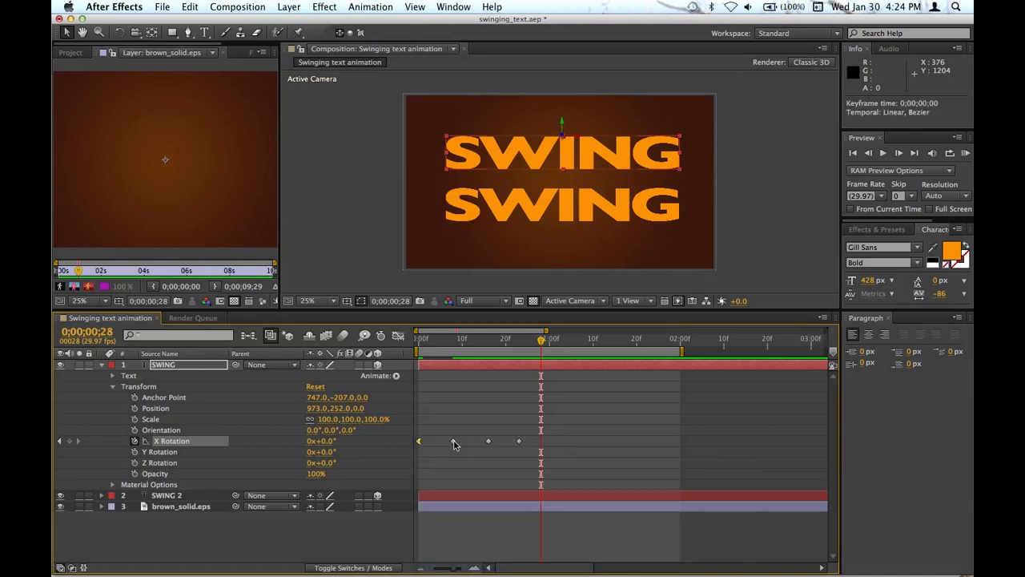
right_click(455, 442)
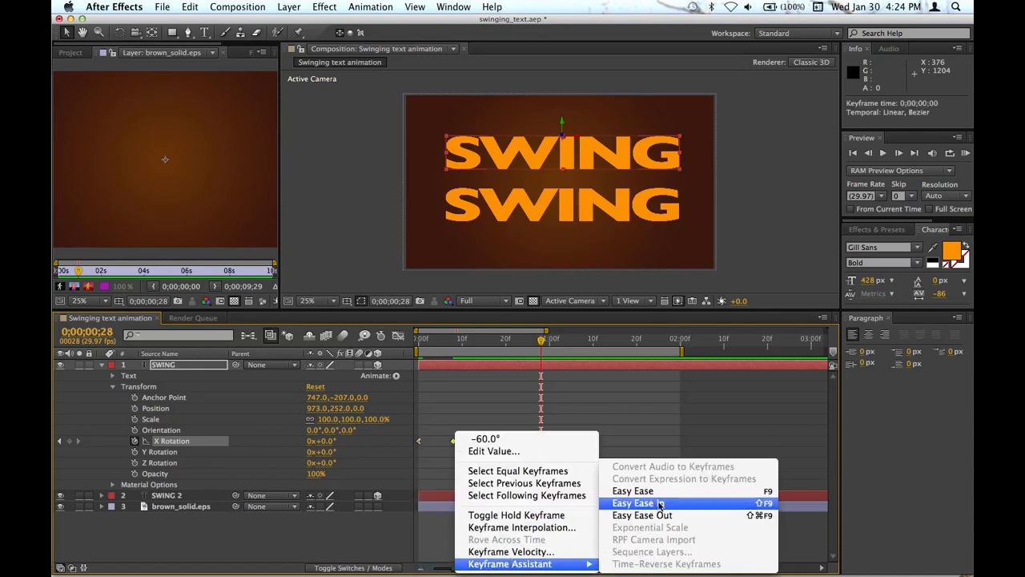
click(640, 503)
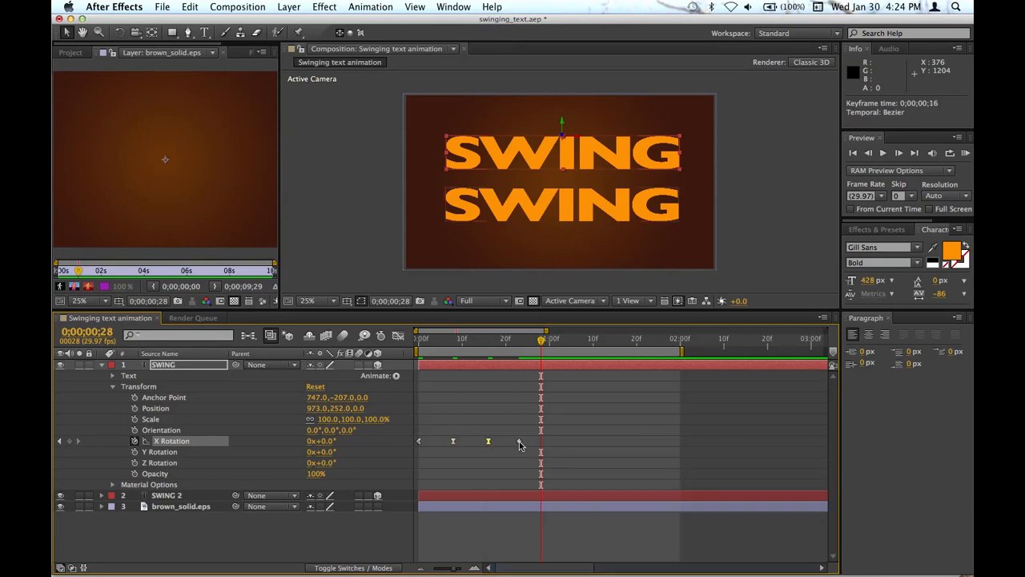
right_click(487, 442)
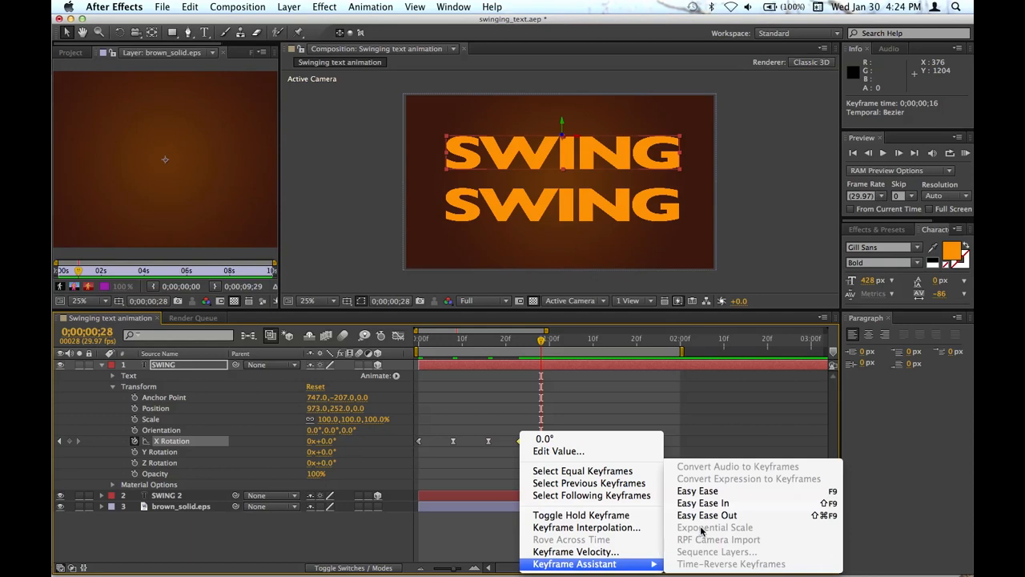
mouse_move(703, 502)
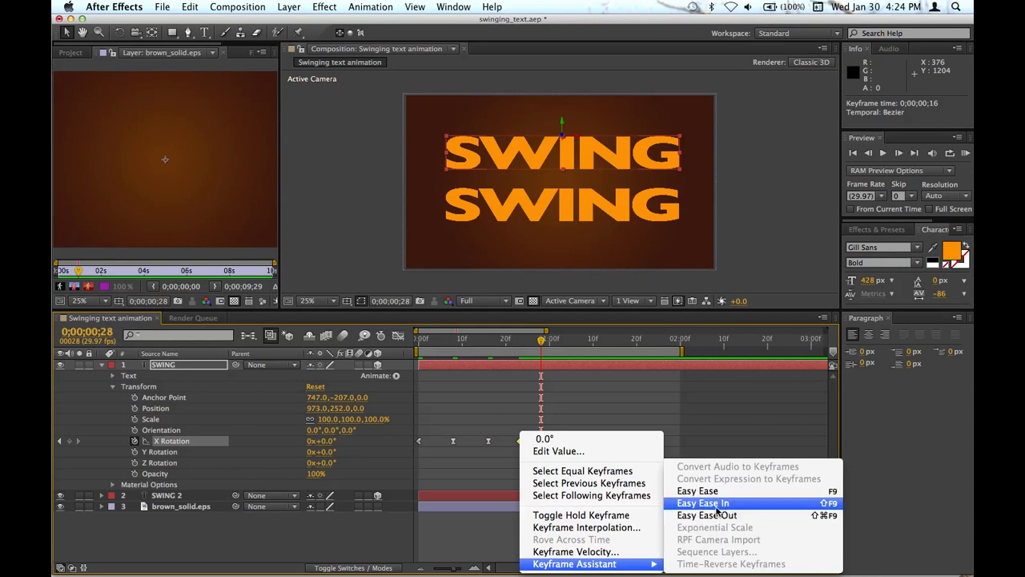
click(702, 503)
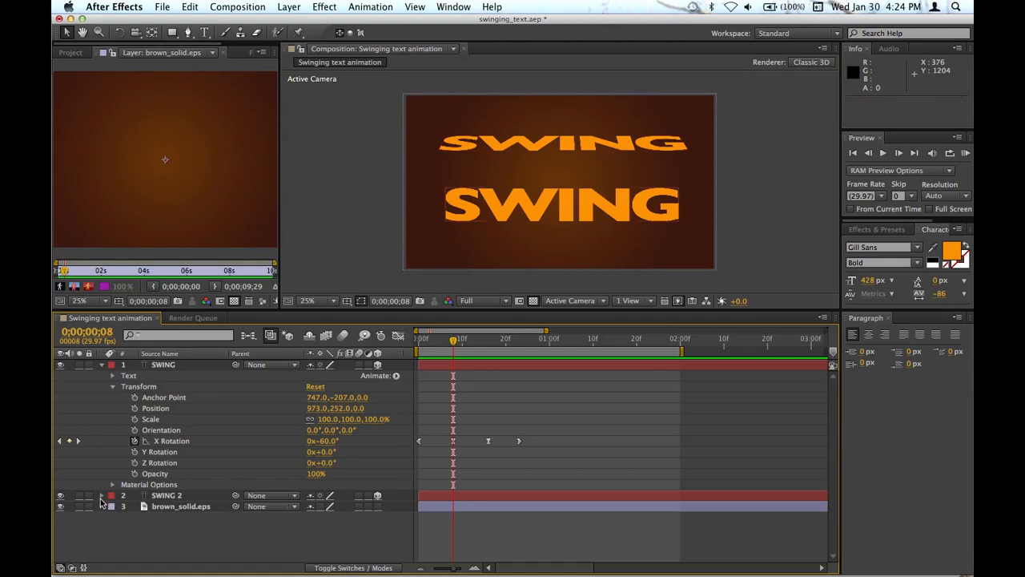
Start SWING 2's X Rotation and Opacity keyframes at -91° and 0%
click(103, 495)
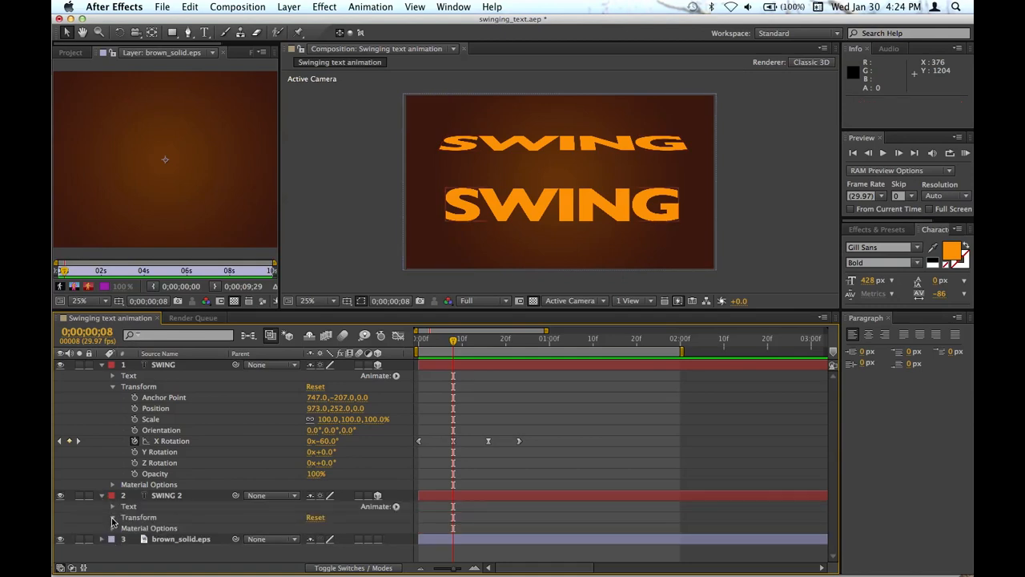
click(112, 515)
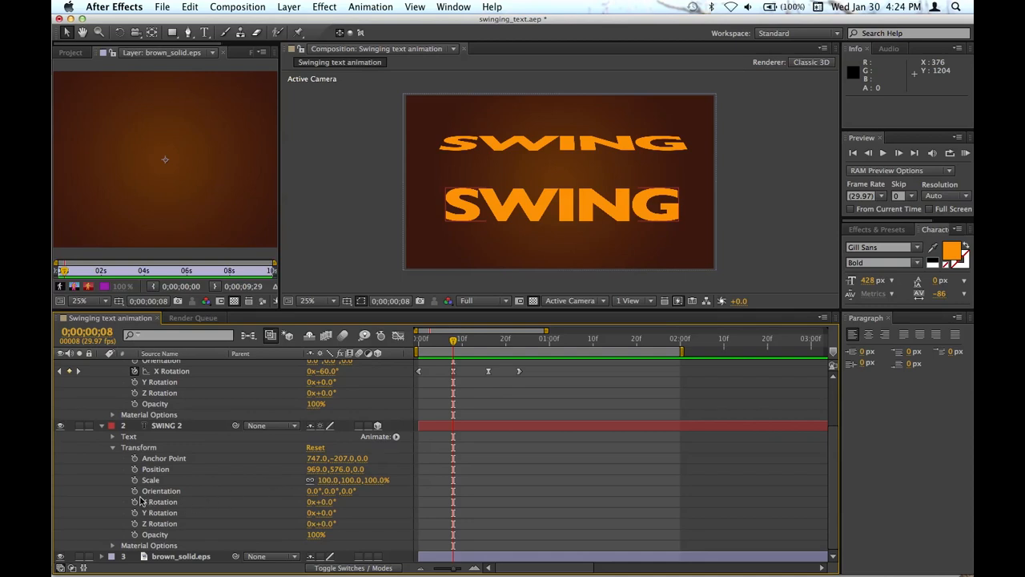
click(169, 501)
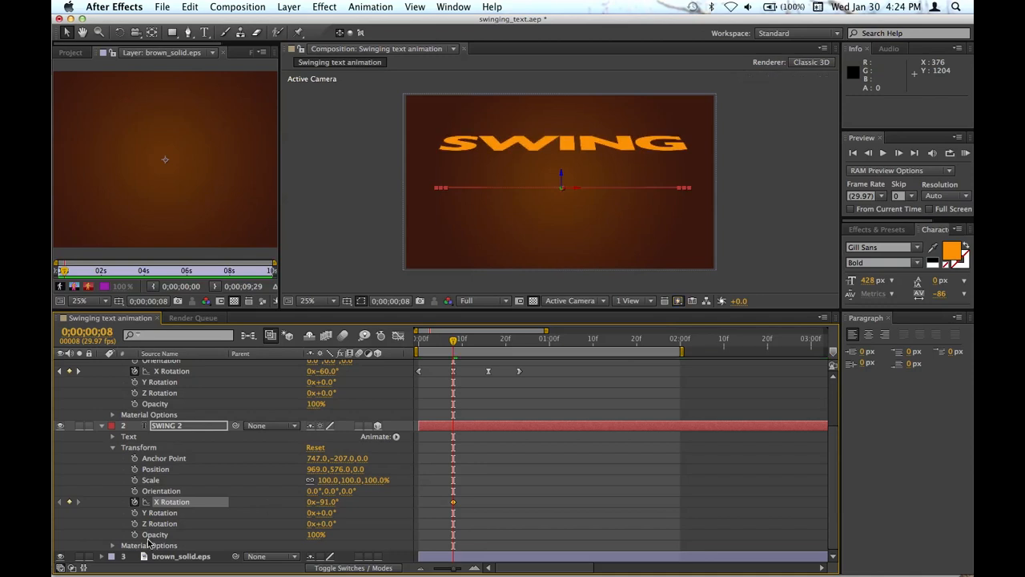
click(135, 535)
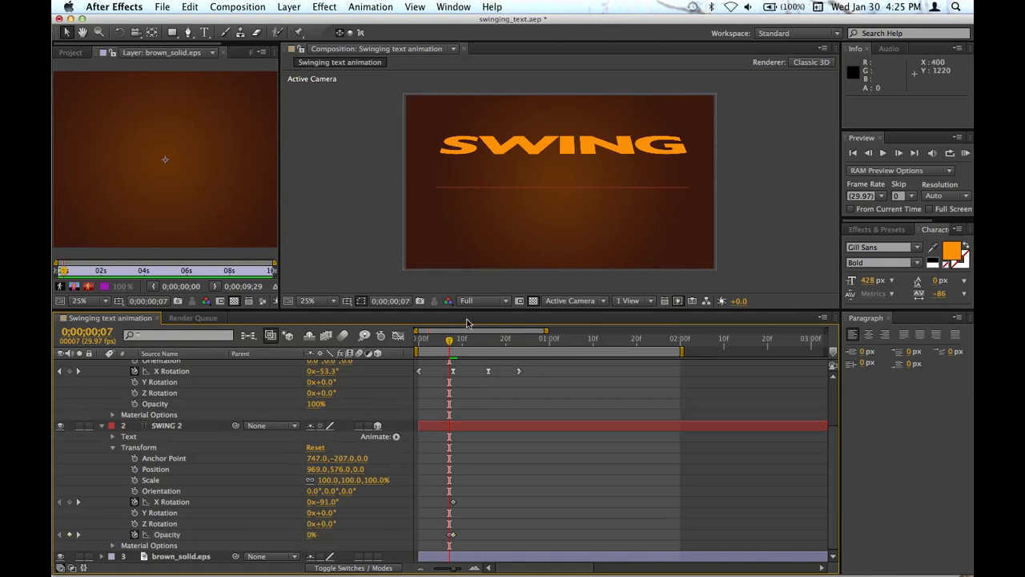
Add SWING 2's later X Rotation keyframes at 63°, -41° and 0°
drag(449, 340, 423, 340)
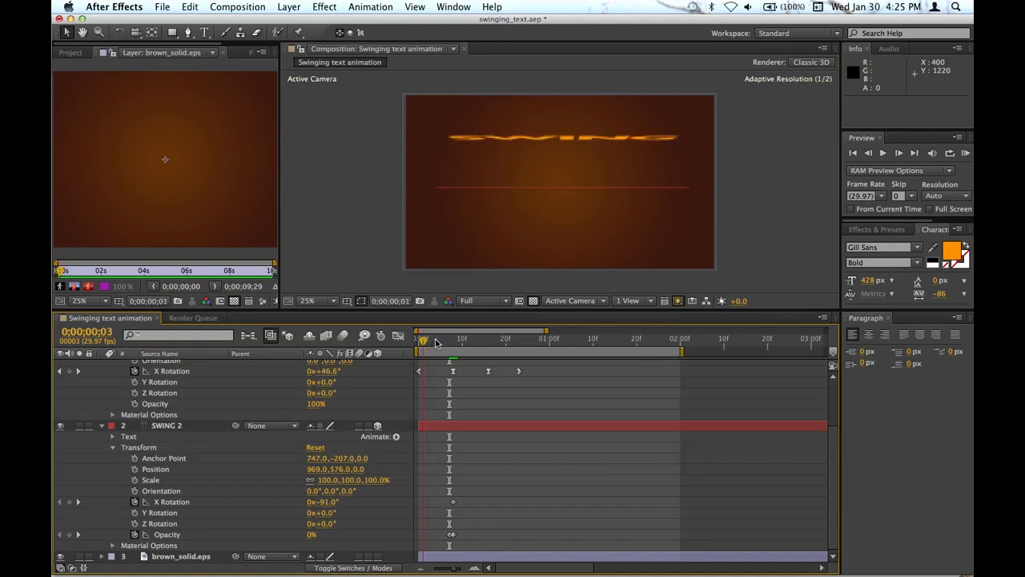
drag(422, 339, 461, 340)
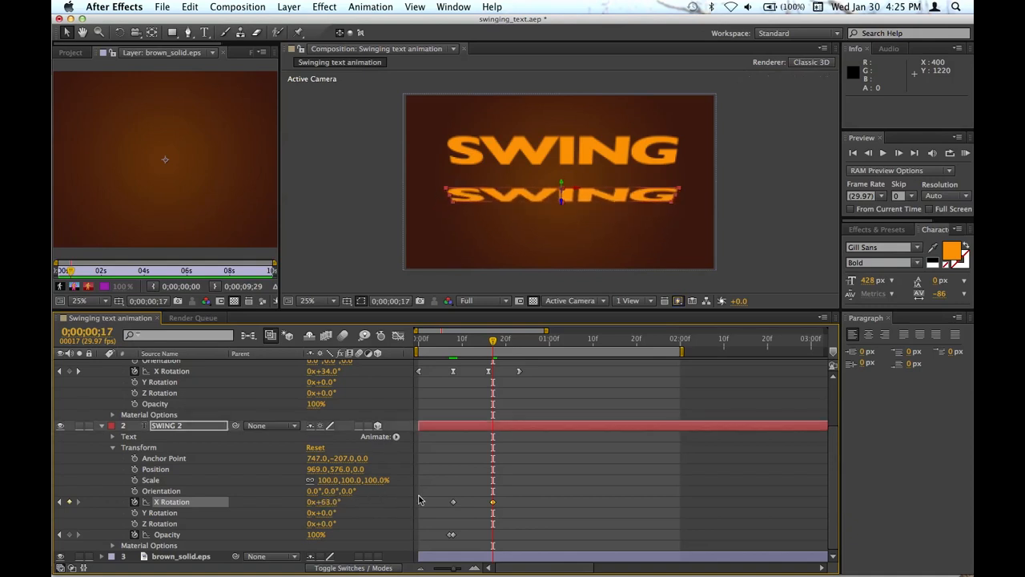
click(497, 337)
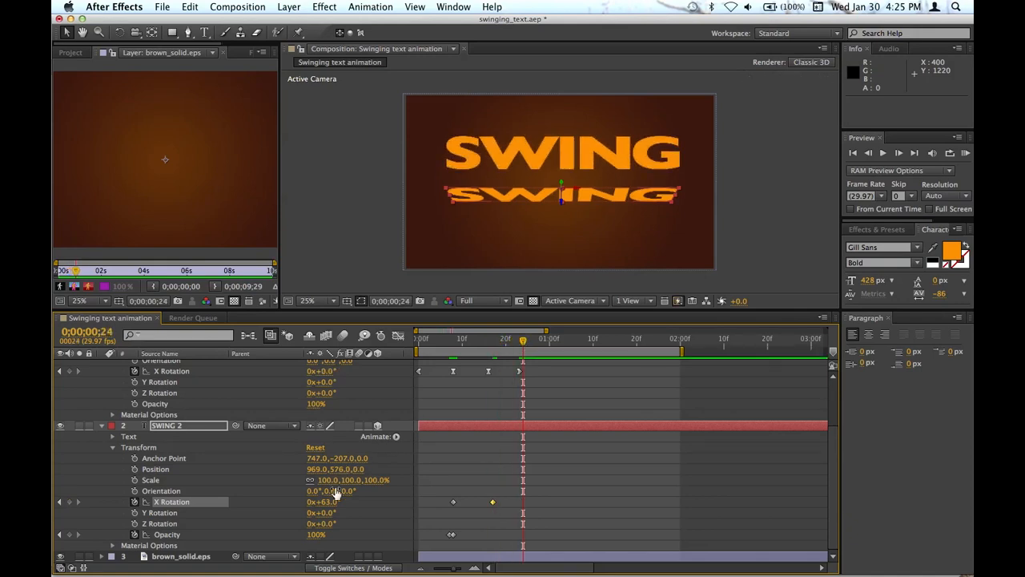
drag(323, 501, 361, 501)
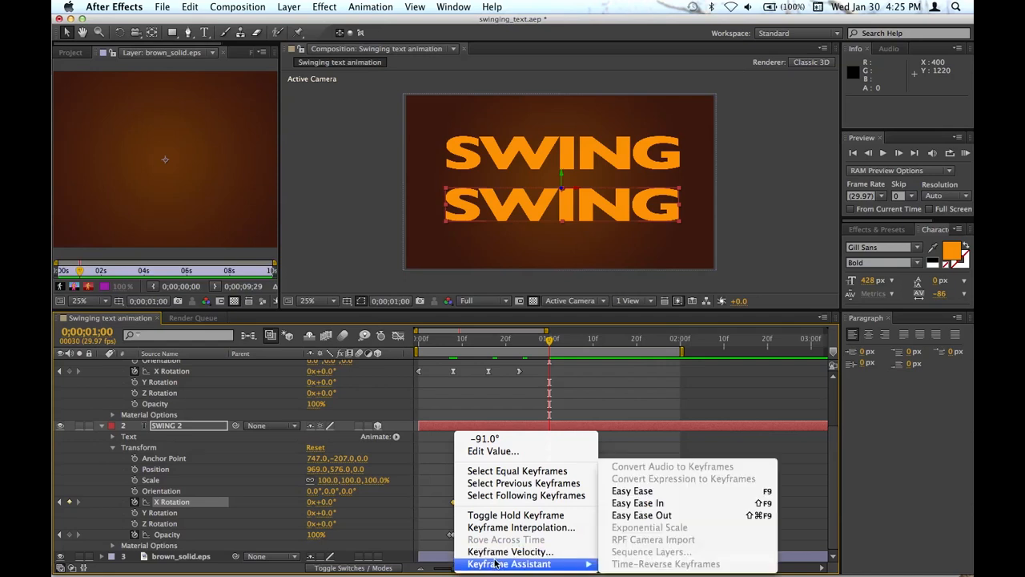
Ease SWING 2's -91°, 63°, -41° and 0° X Rotation keyframes to match the top line
click(631, 490)
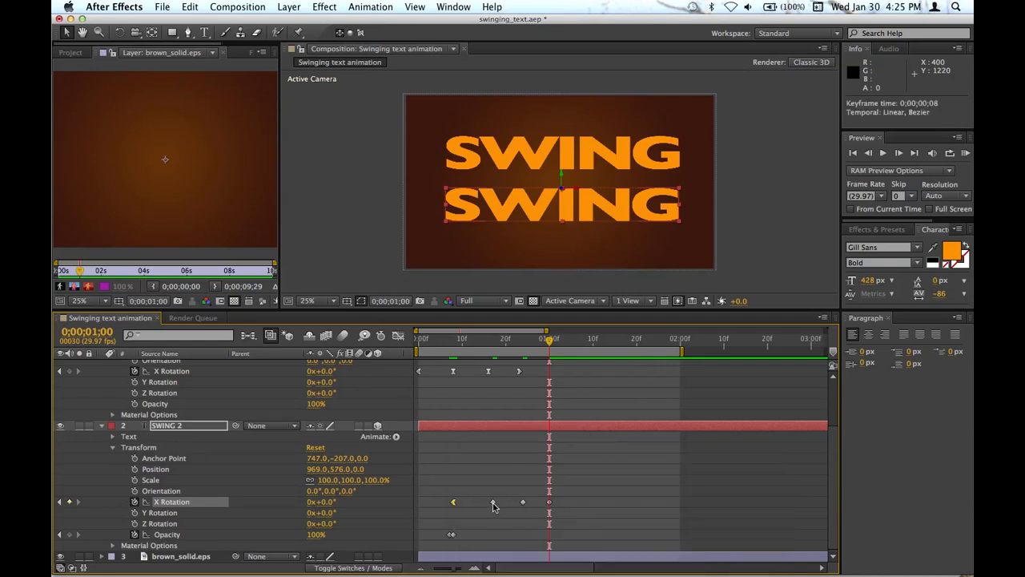
right_click(548, 501)
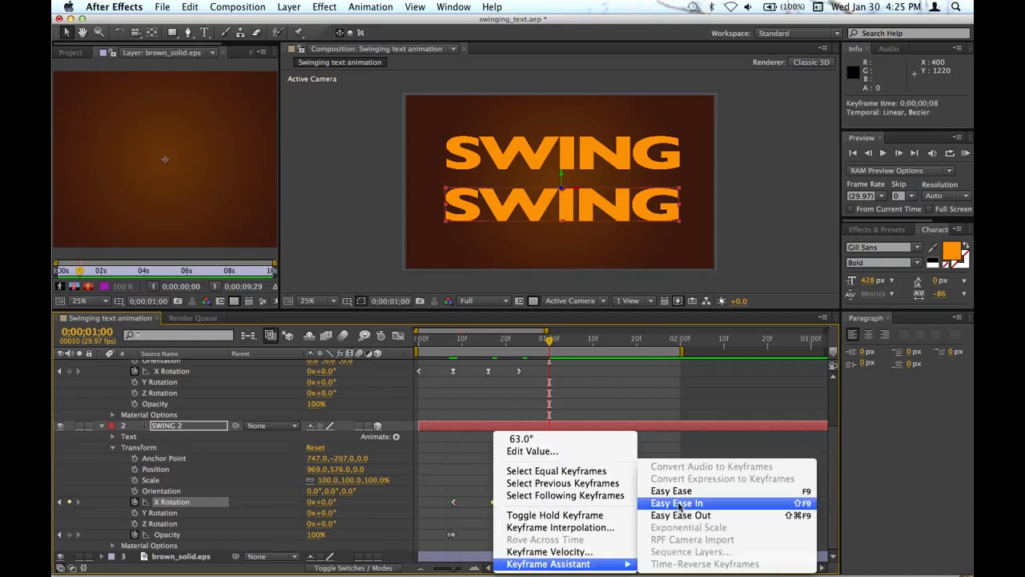
click(675, 503)
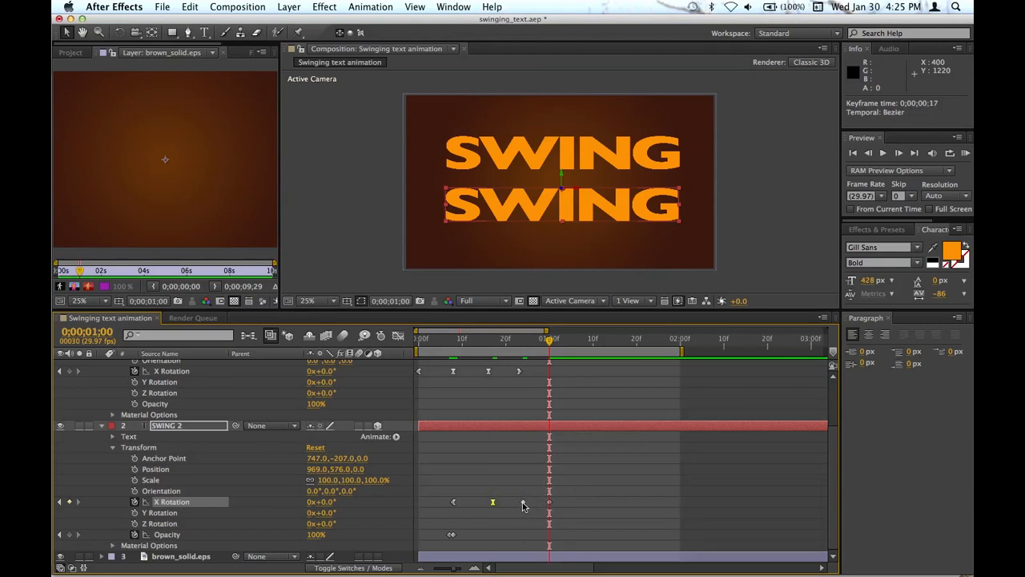
right_click(493, 503)
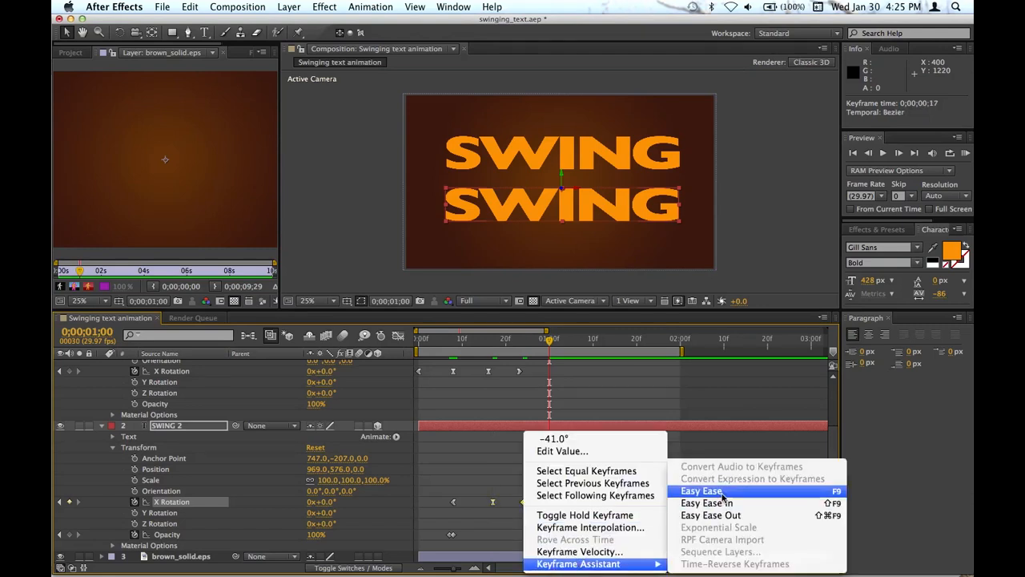
click(701, 490)
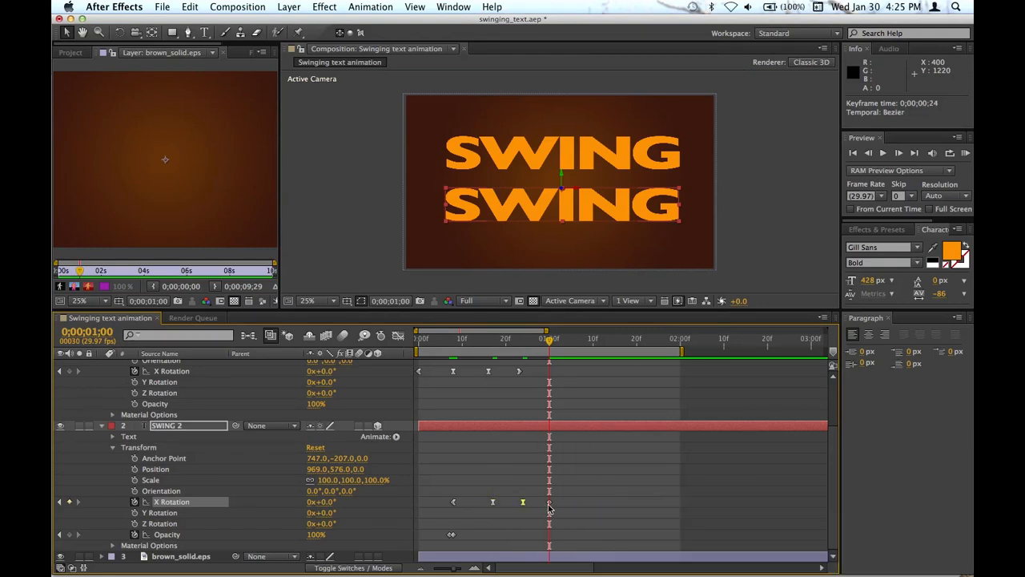
right_click(522, 501)
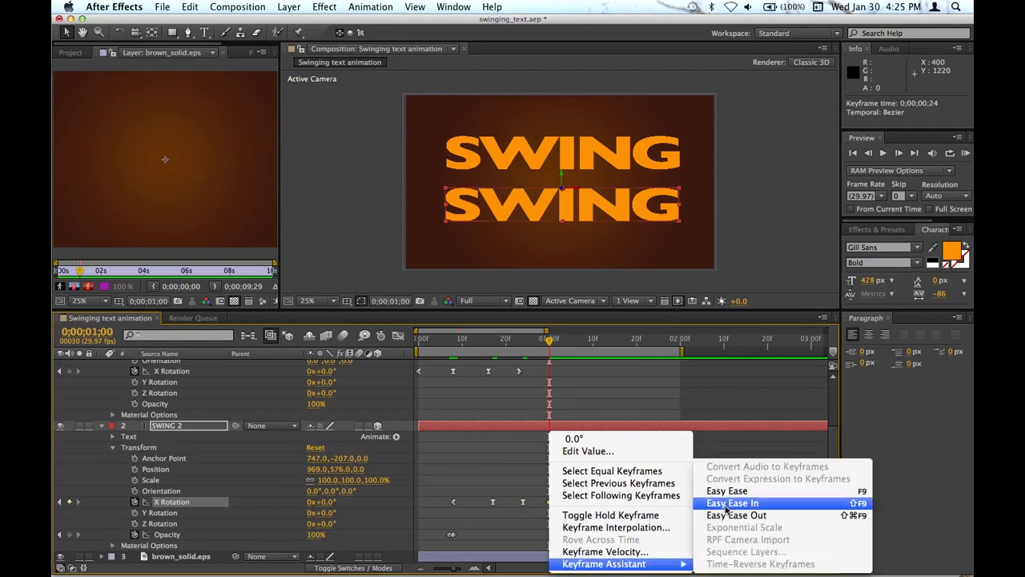
click(730, 502)
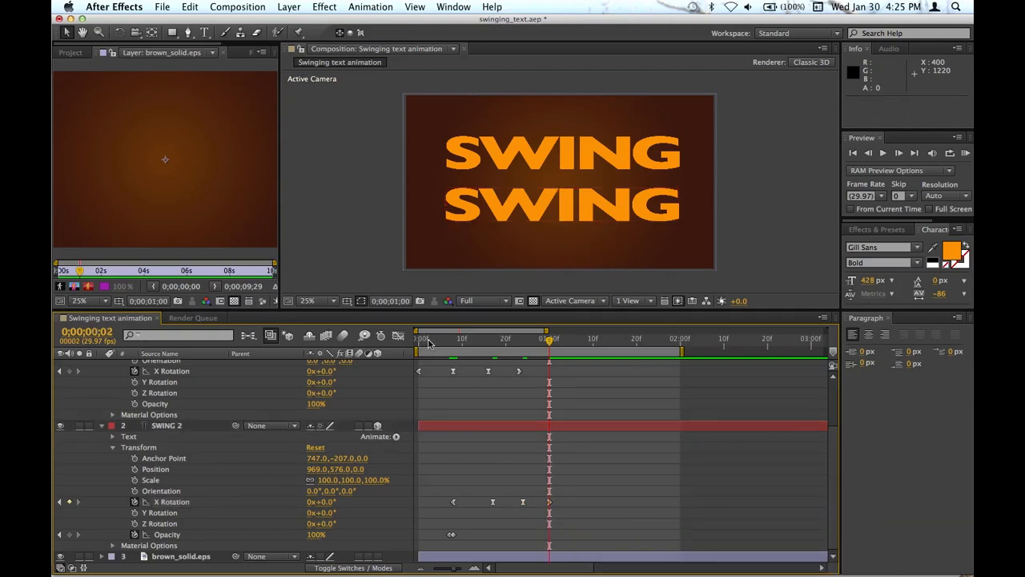